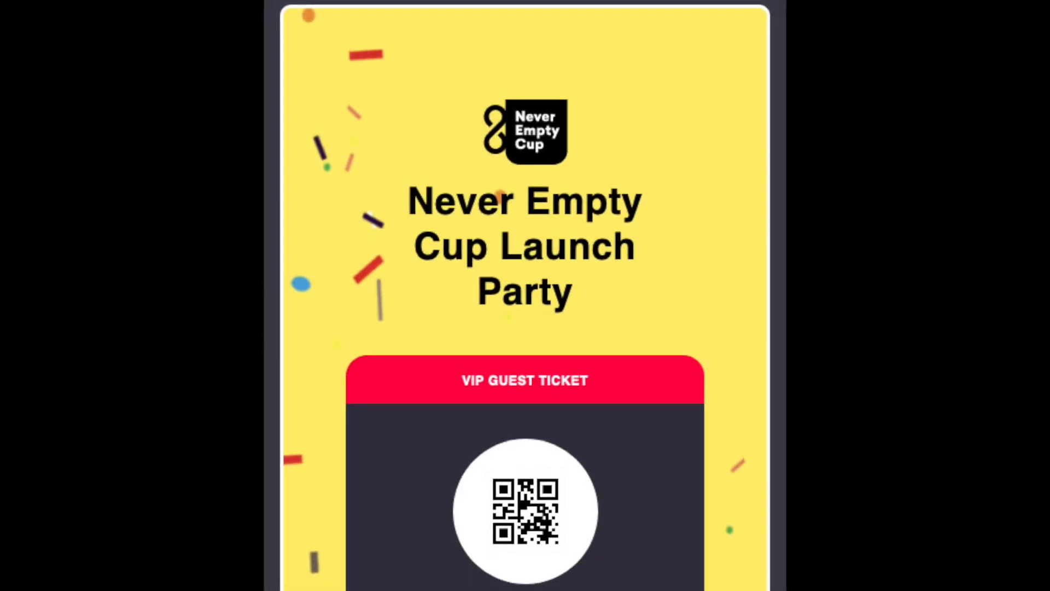
Step: Scroll down through the finished ticket preview before editing the Event-Ticket card
scroll("down", 3)
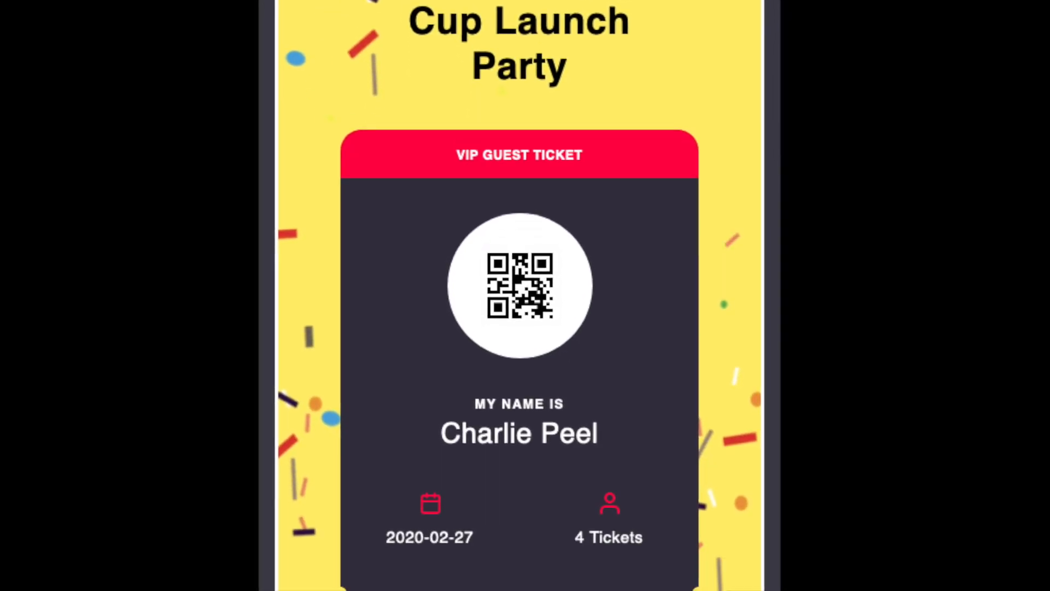
scroll("down", 3)
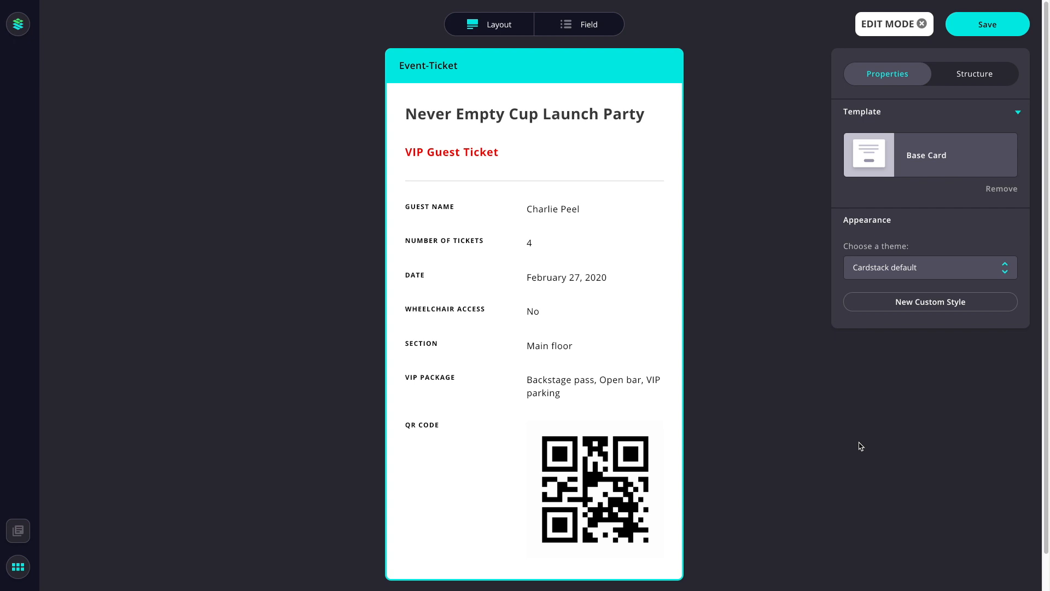
Step: Create a new custom style with background-color #FFEE6E and try adjusting its transparency in the colour picker
left_click(930, 302)
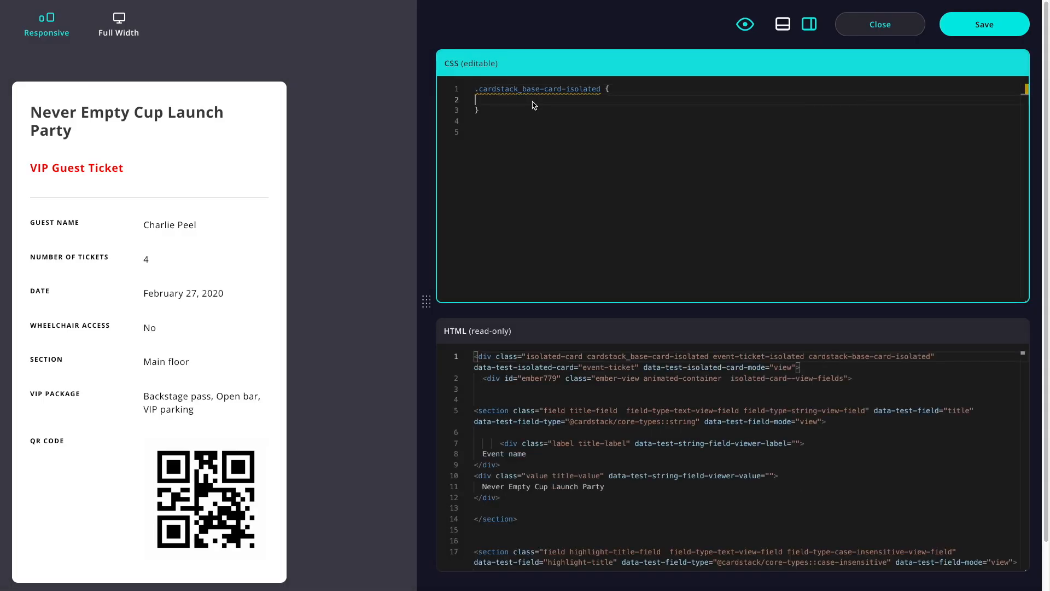
type("background-color: #FFEE6E;")
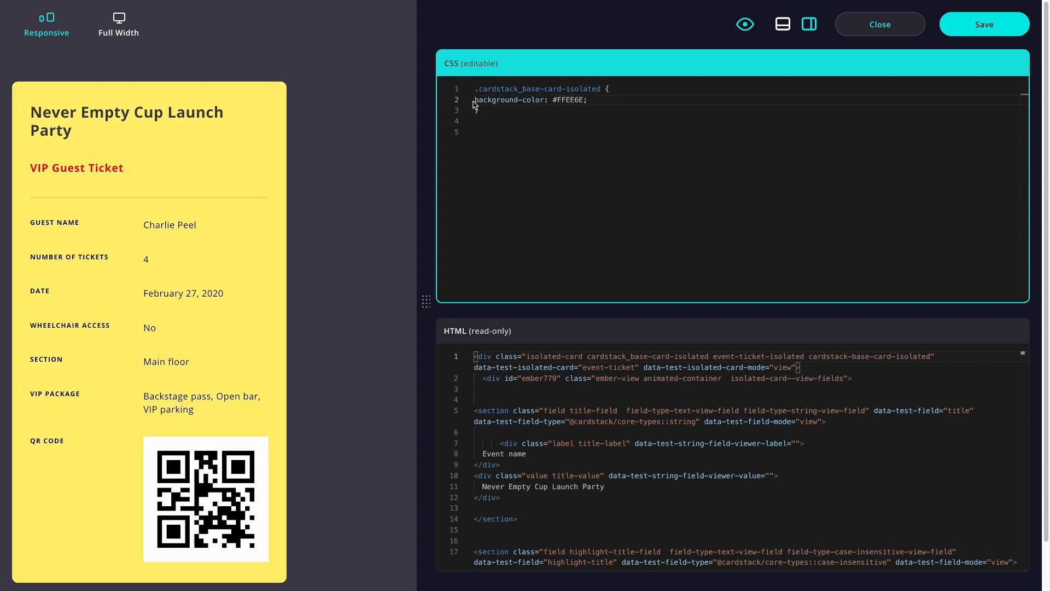
left_click(575, 100)
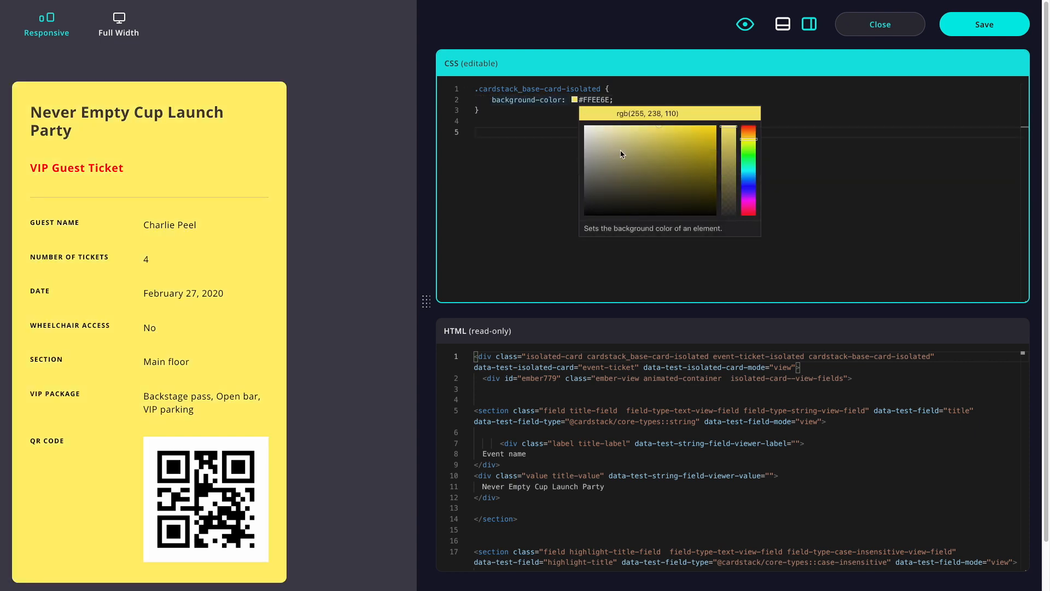
left_click_drag(727, 129, 728, 166)
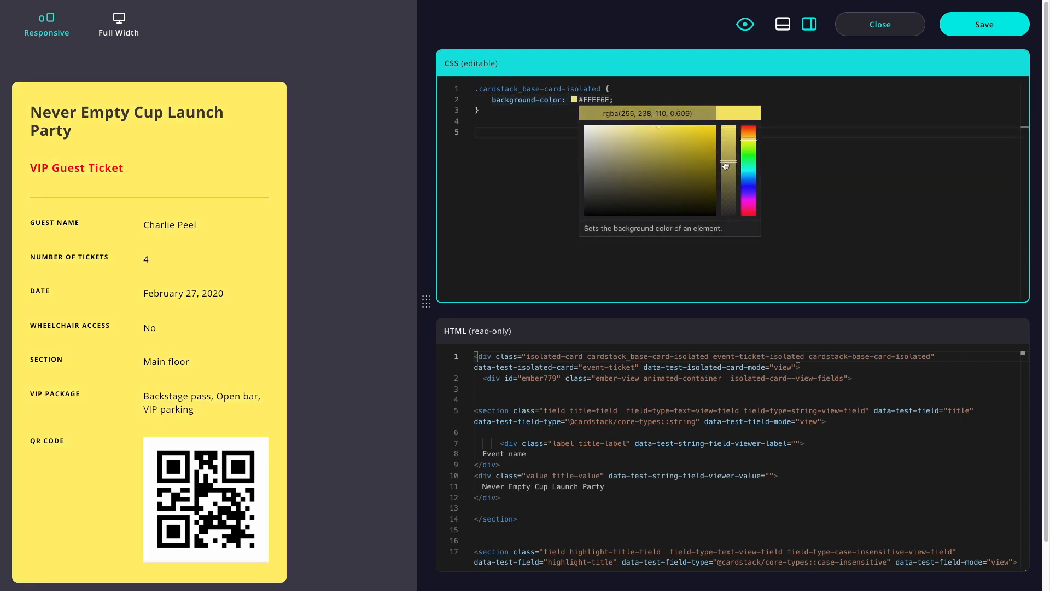
left_click_drag(726, 165, 727, 168)
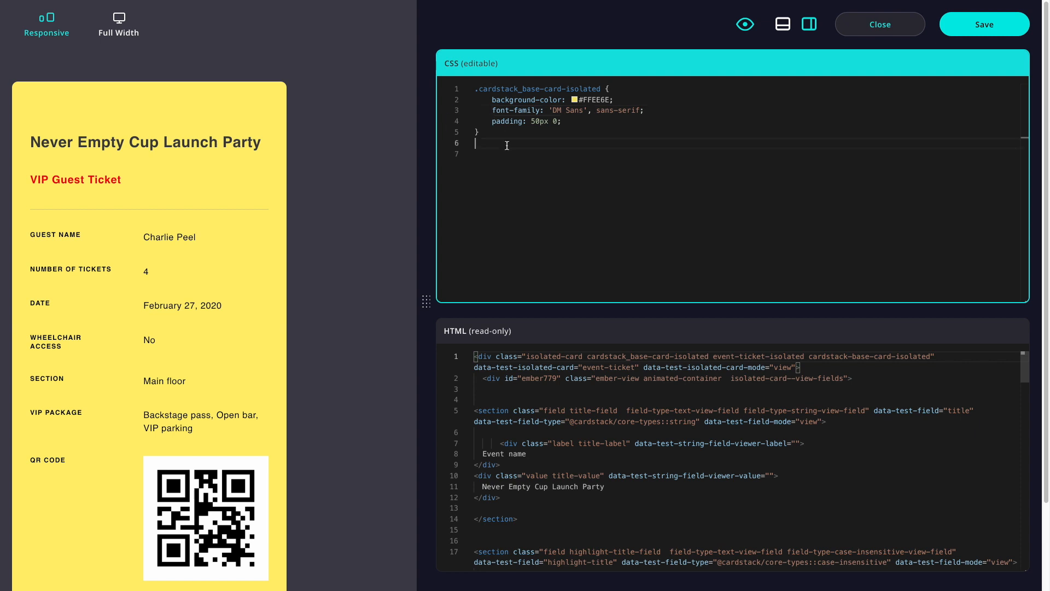
Step: Begin a .field rule for the dark ticket body beneath the card rule
key("Enter")
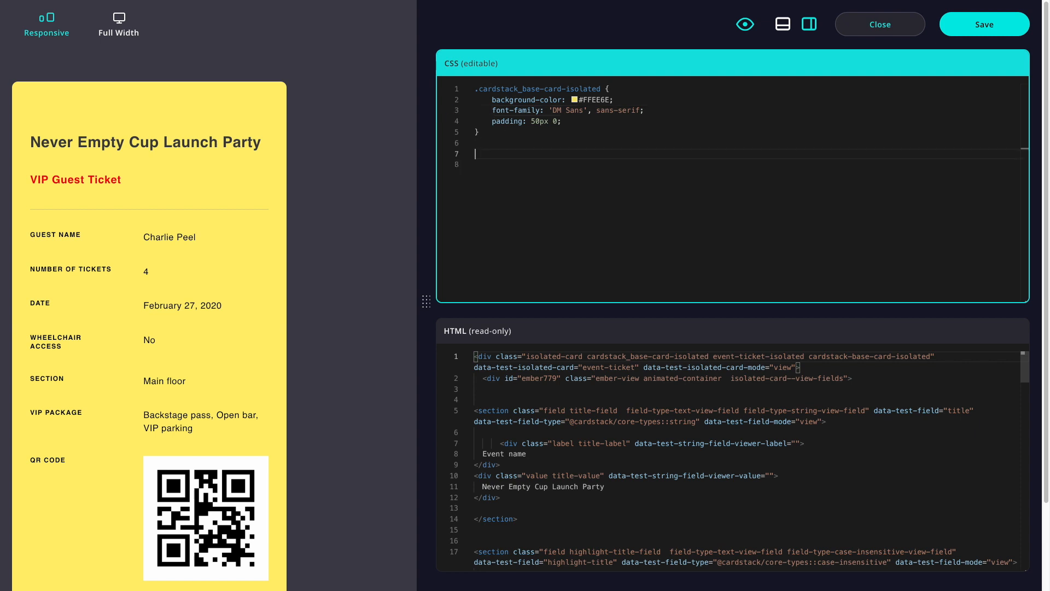
type(".field {")
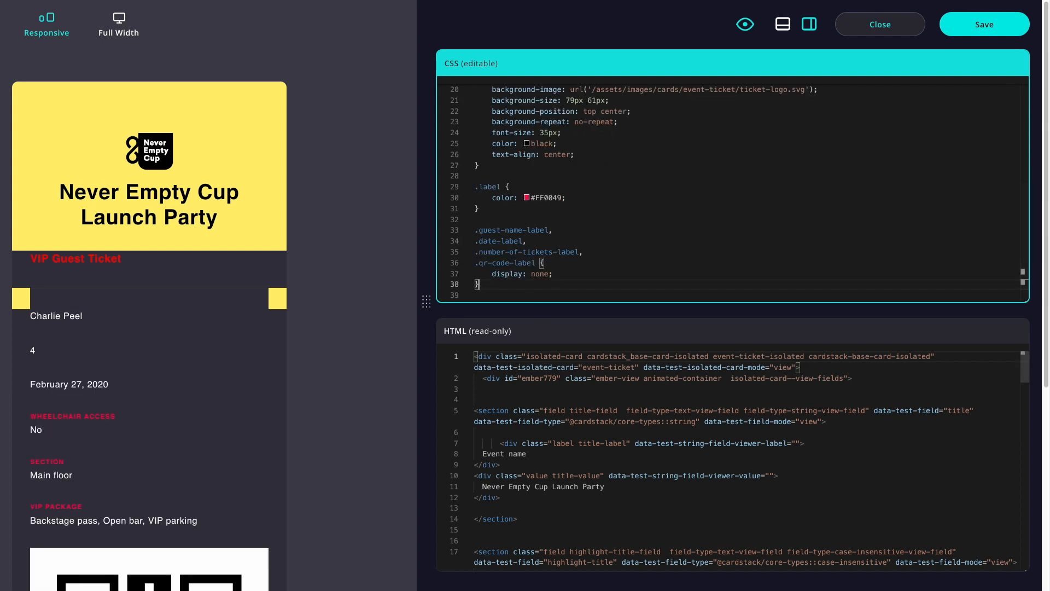
Step: Add .qr-code-value border-radius 50% and red #FF0049 highlight-title rules for the VIP header
scroll("down", 3)
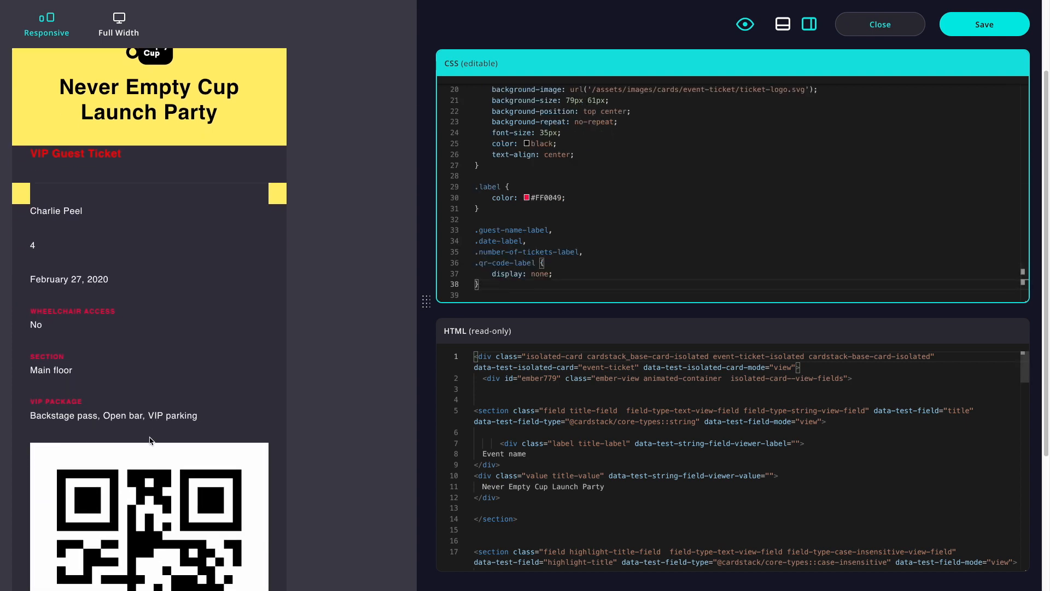
scroll("down", 3)
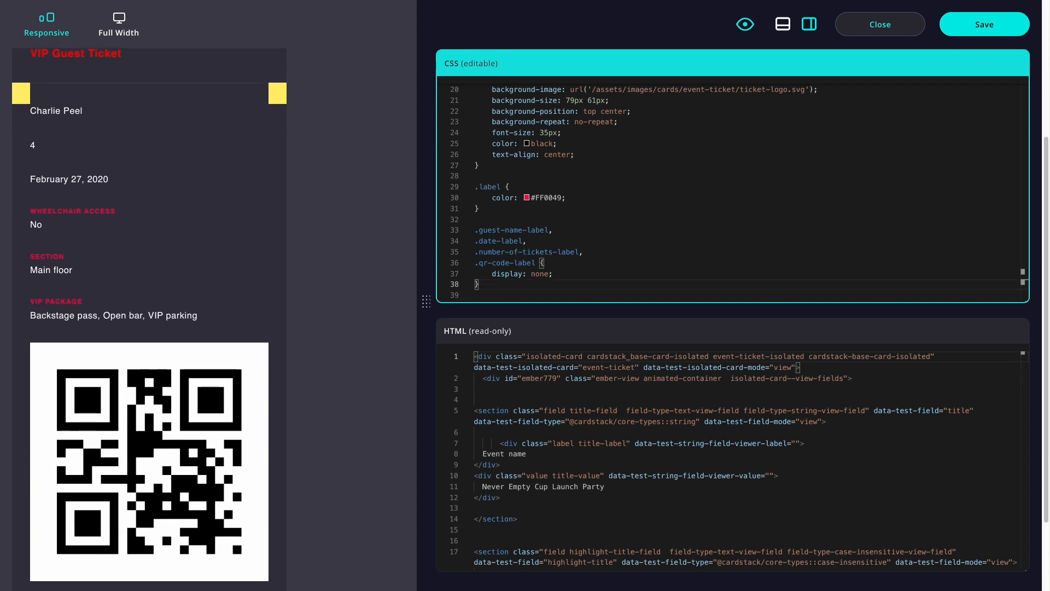
mouse_move(517, 283)
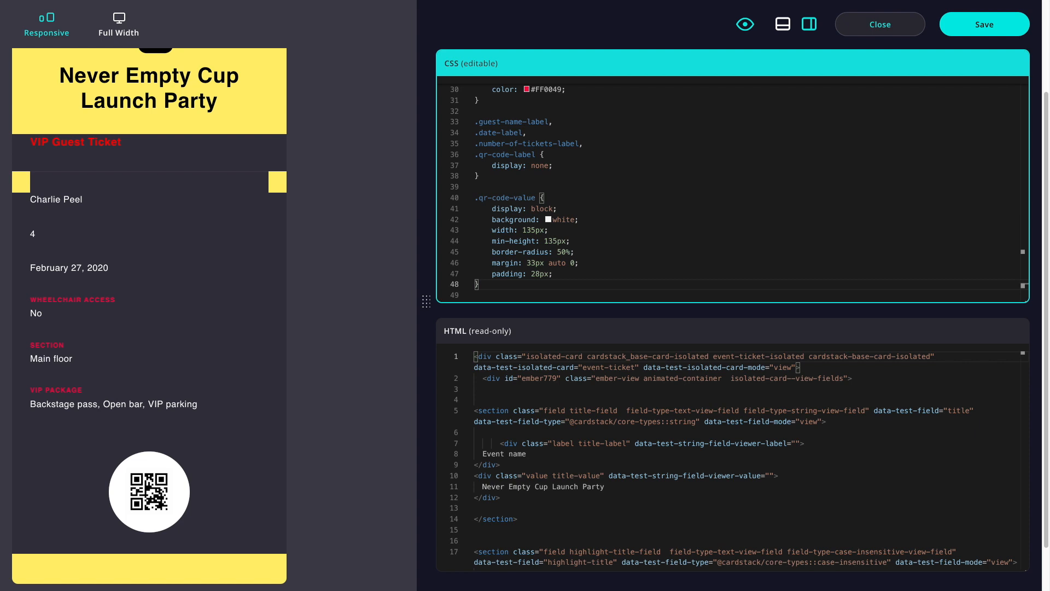
scroll("down", 3)
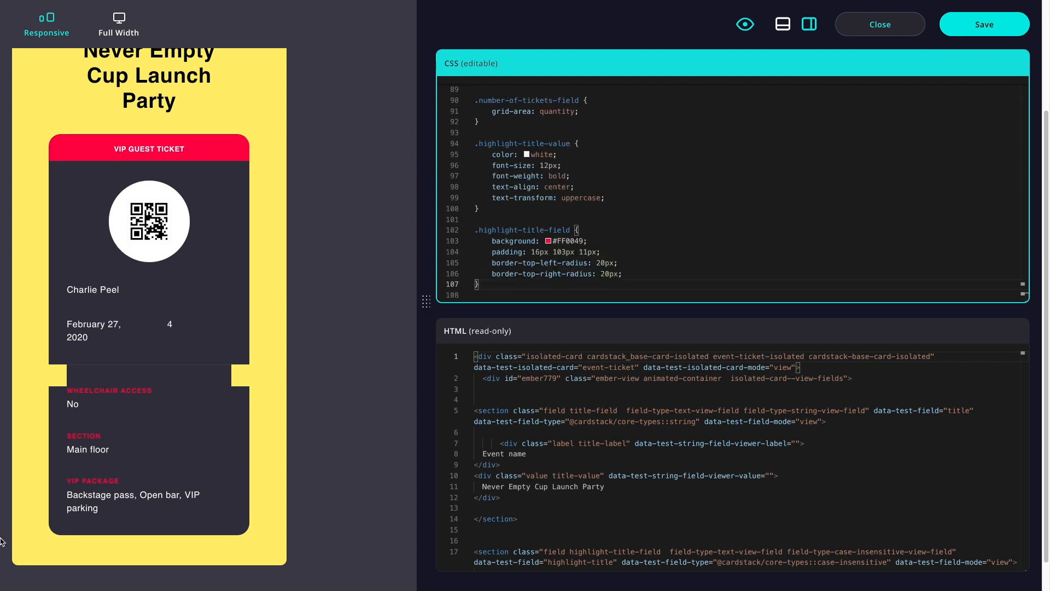
mouse_move(121, 374)
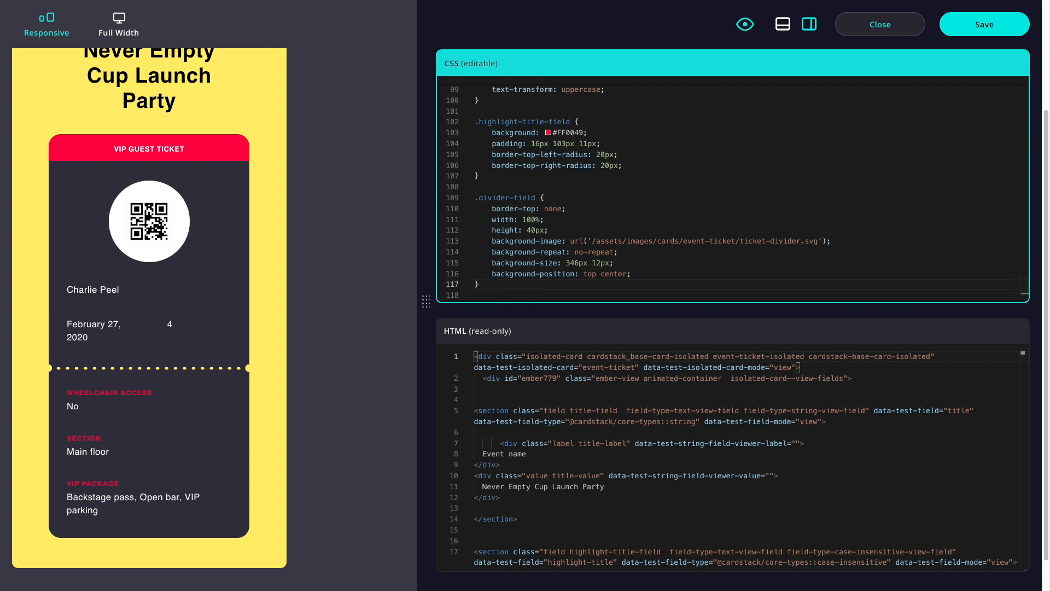
Step: Add a .guest-name-field rule after the dotted divider rule for the large centred guest name
left_click(482, 284)
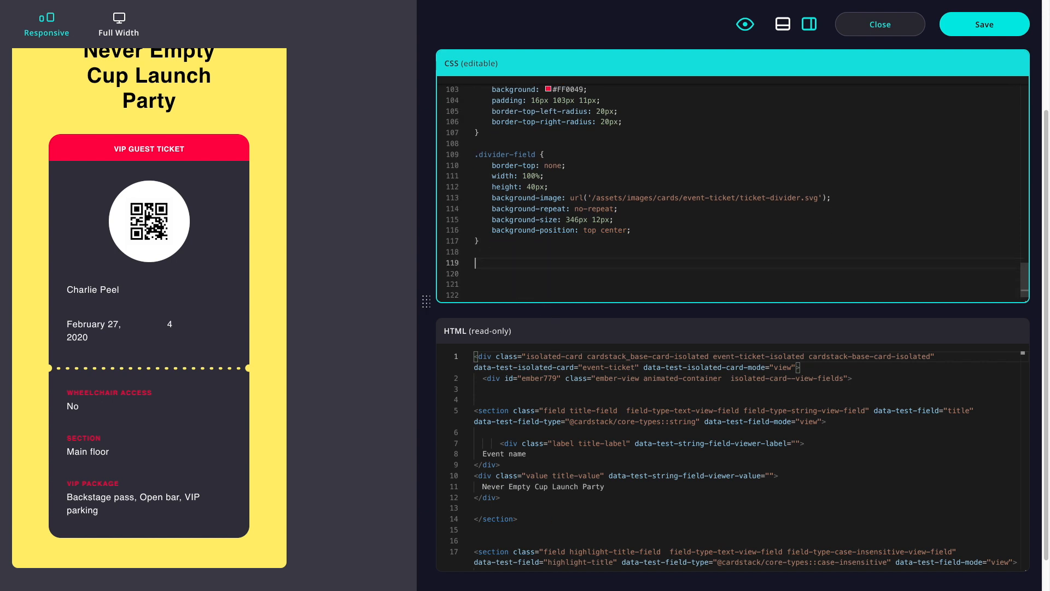
type(".guest-name-field {")
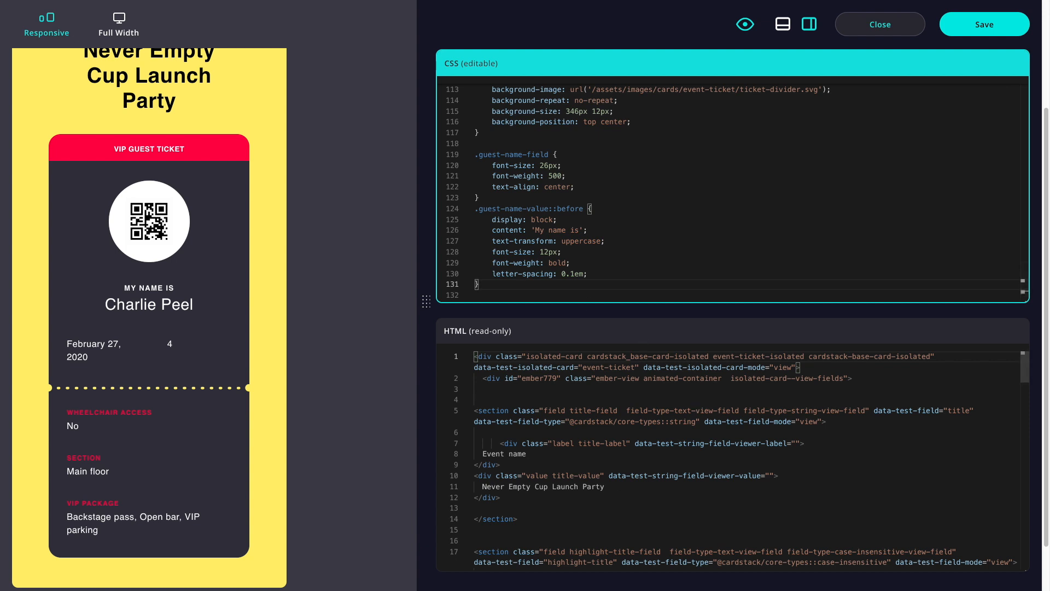
mouse_move(191, 373)
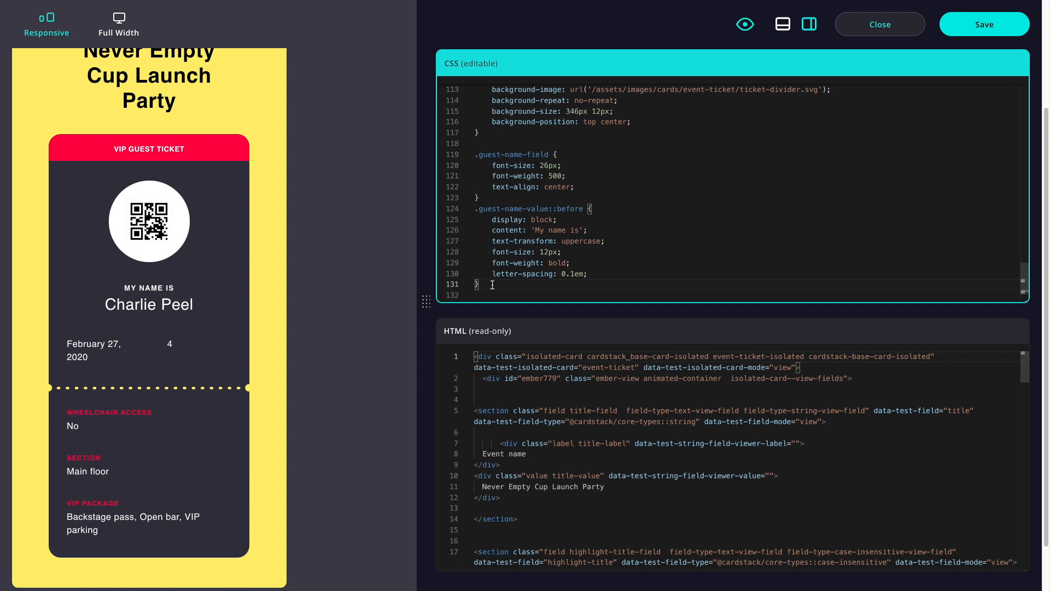
scroll("down", 3)
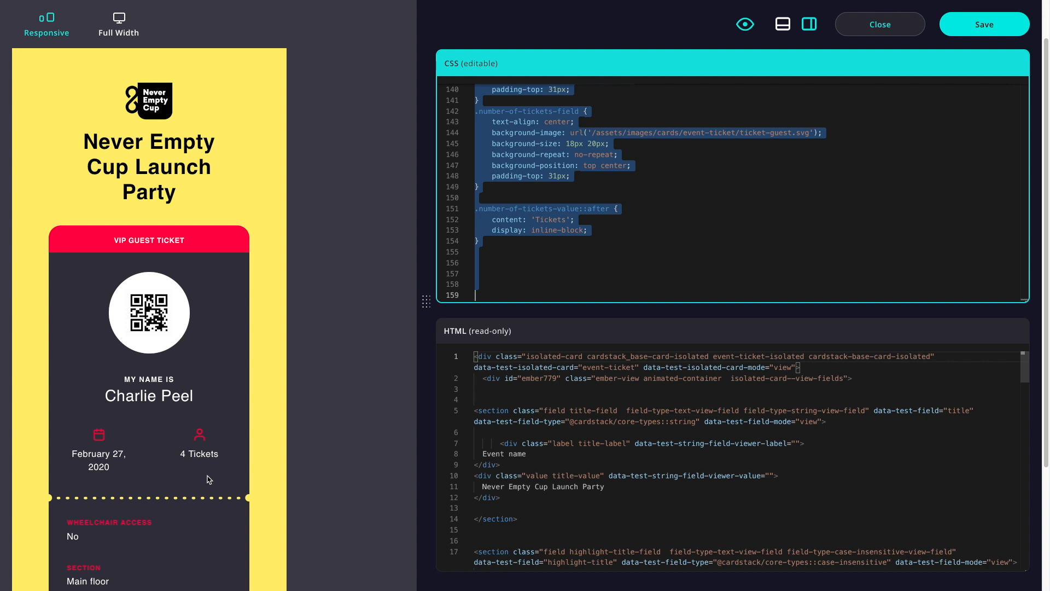
mouse_move(253, 564)
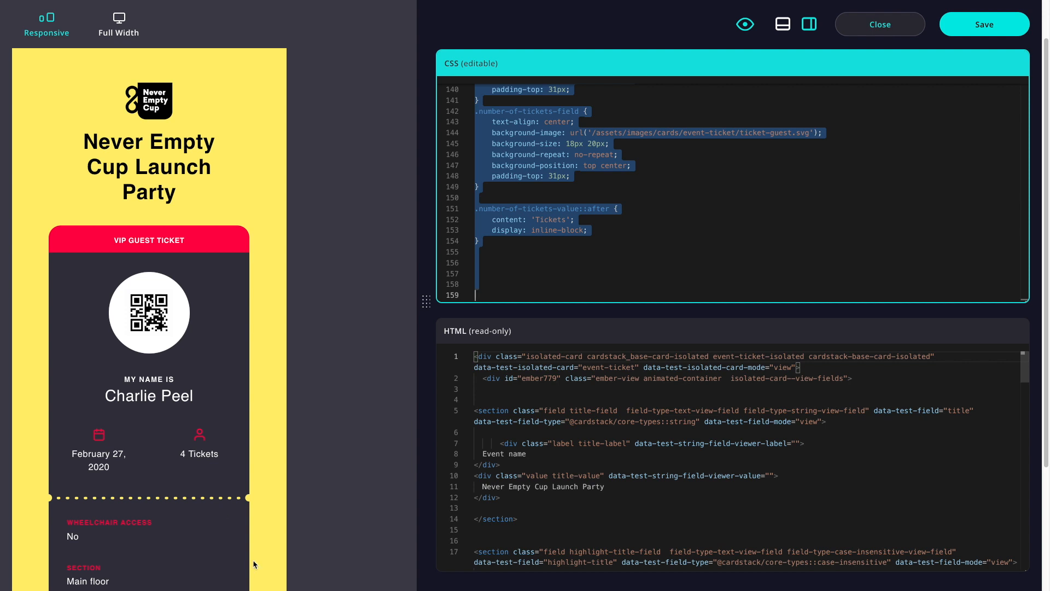